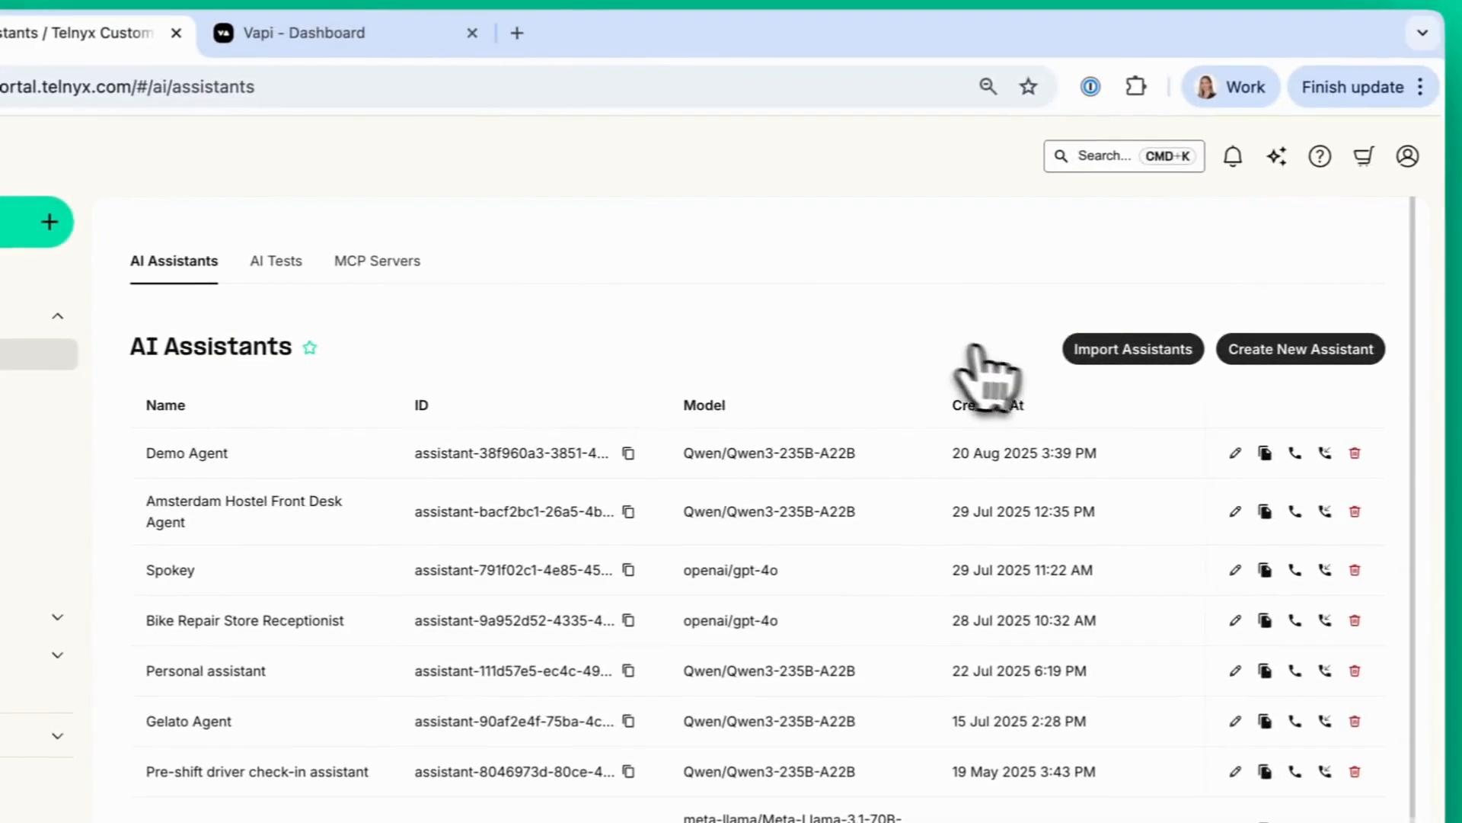
- Begin an assistant import with Vapi as the provider and view stored API key secrets
click(1133, 348)
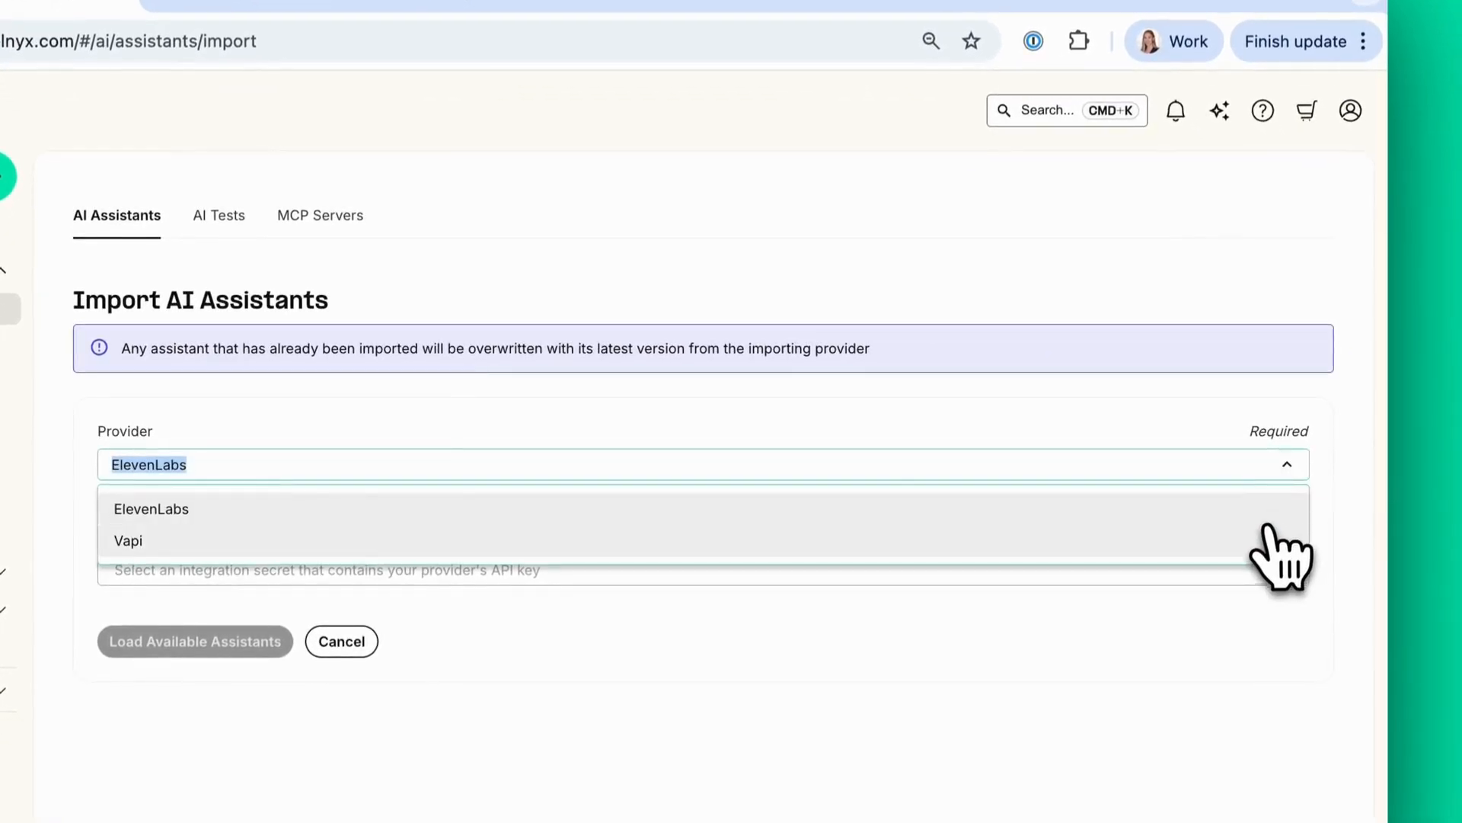
click(128, 541)
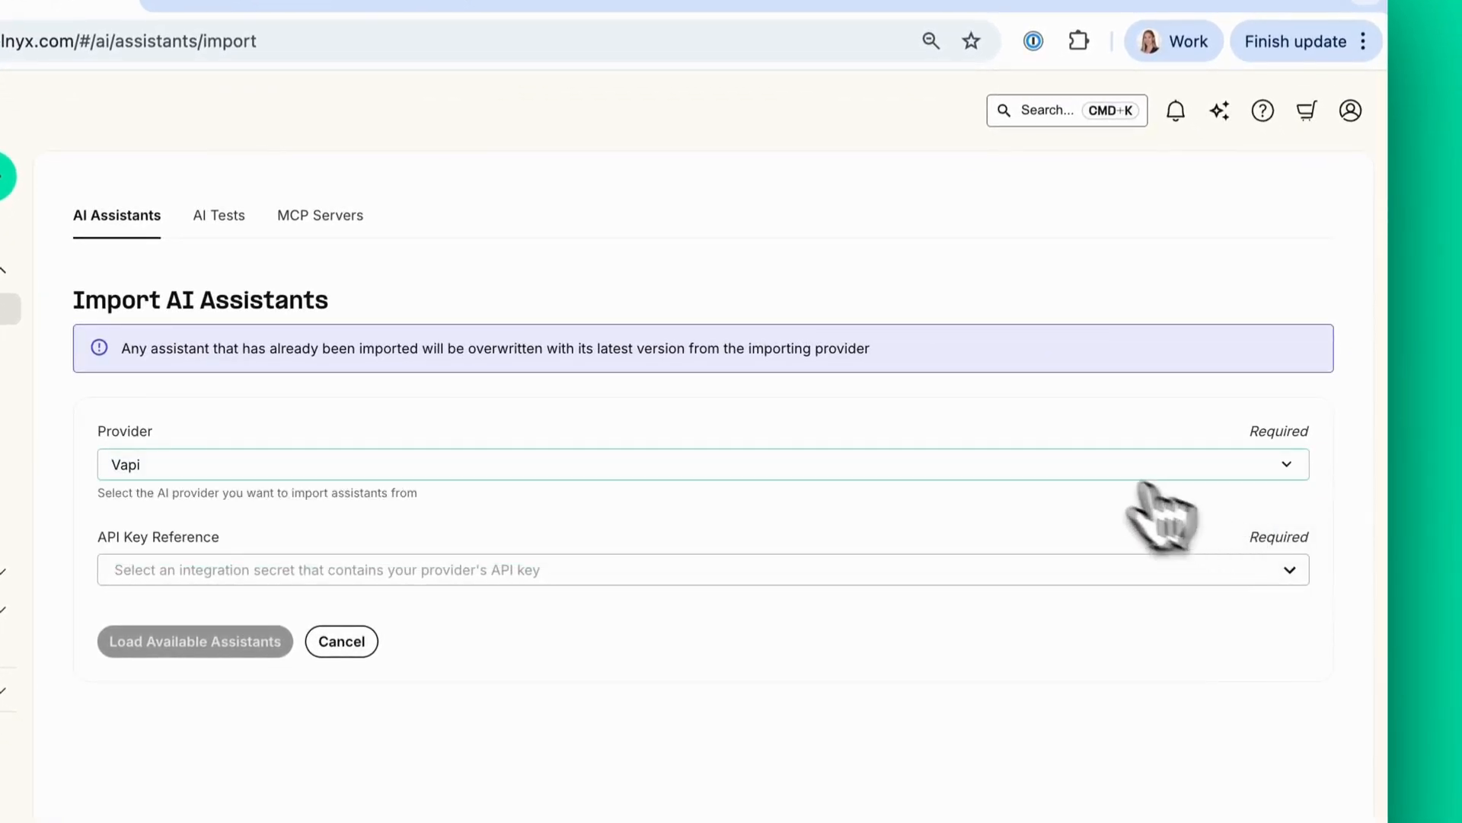
click(508, 98)
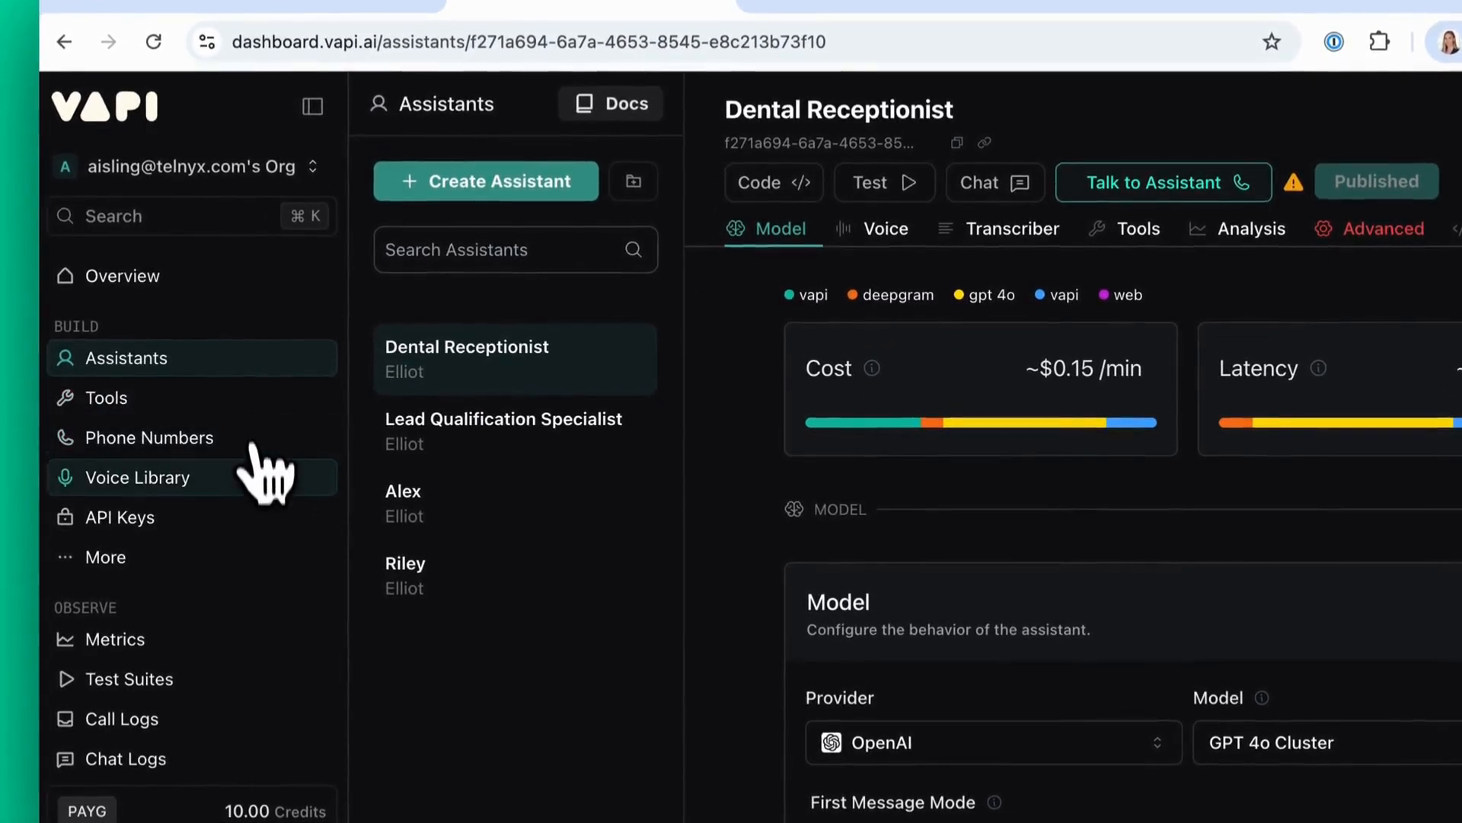
- Open the Vapi account's API Keys page to copy the key
click(119, 517)
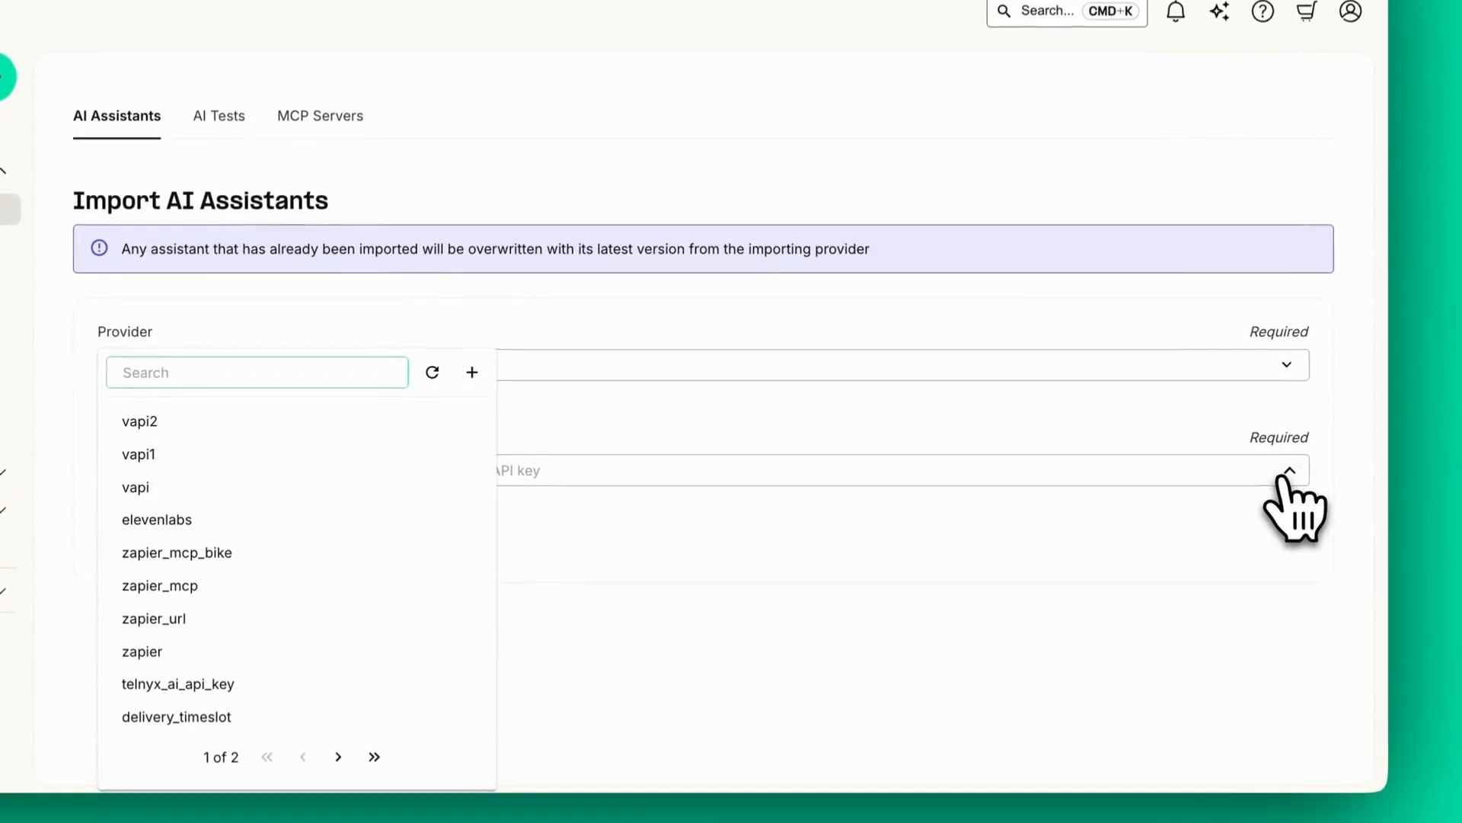
click(472, 372)
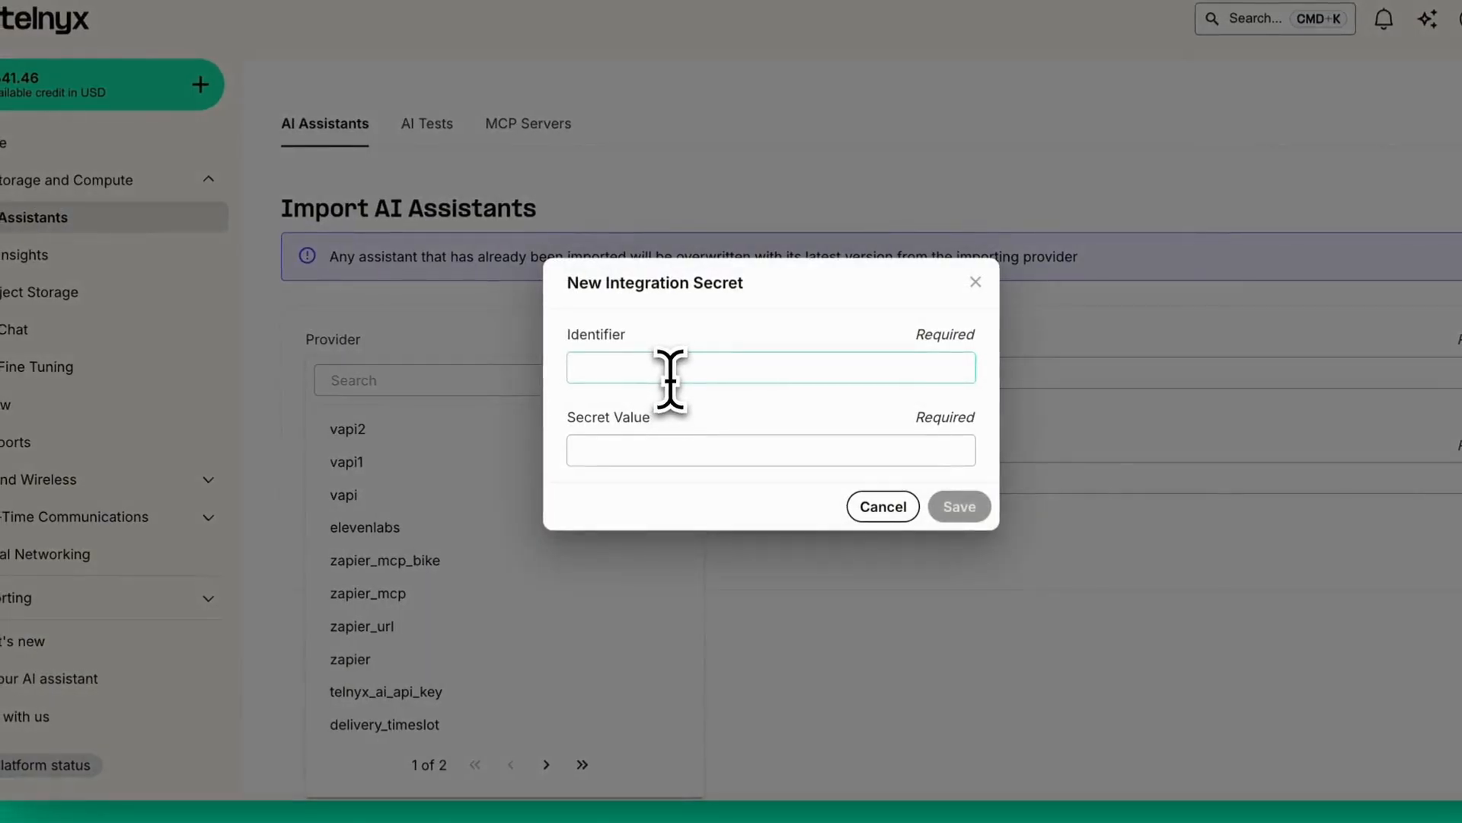
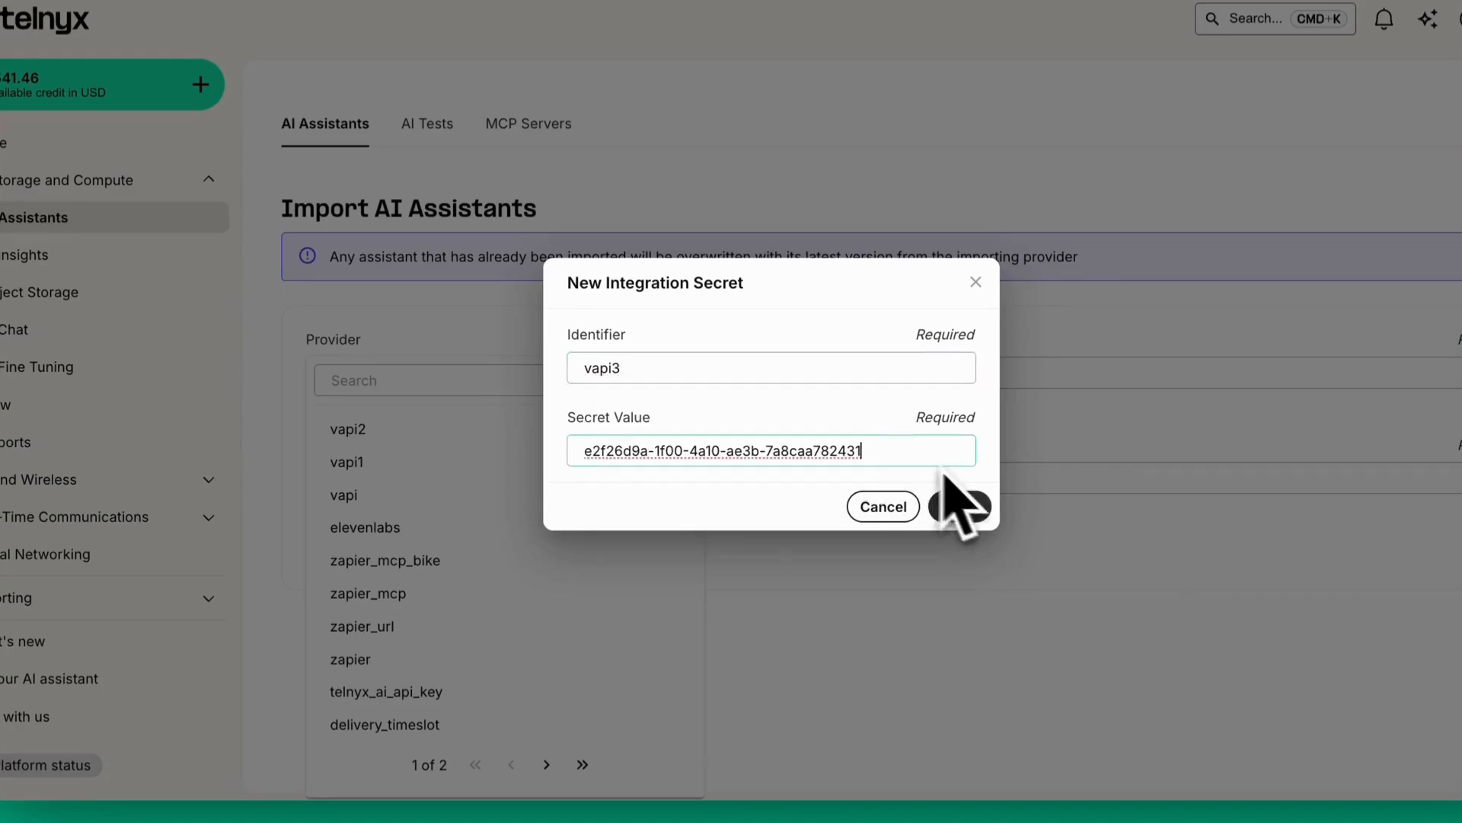
click(956, 507)
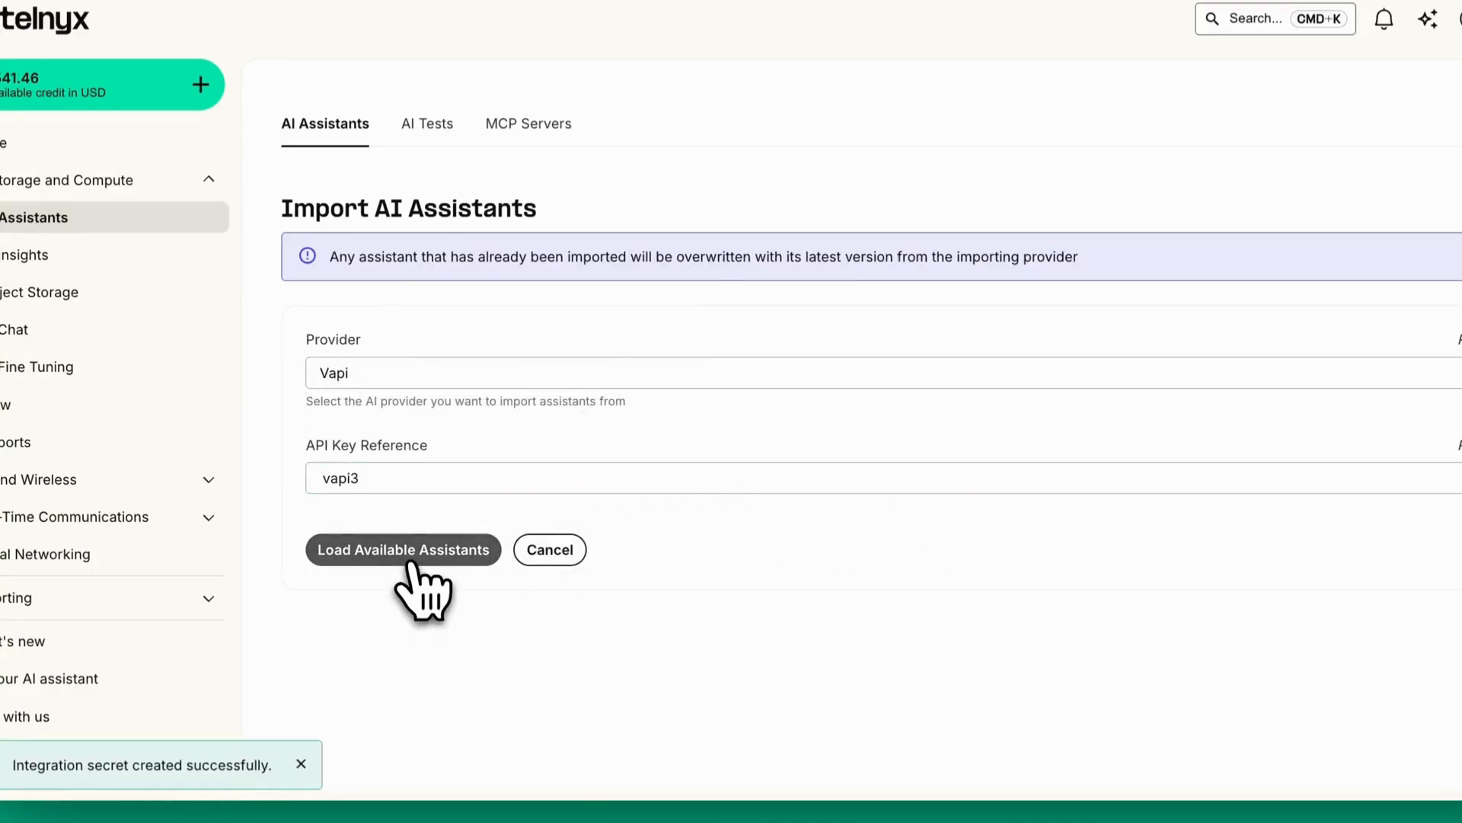
- Load Vapi assistants and import Dental Receptionist, Lead Qualification Specialist and Riley
click(403, 549)
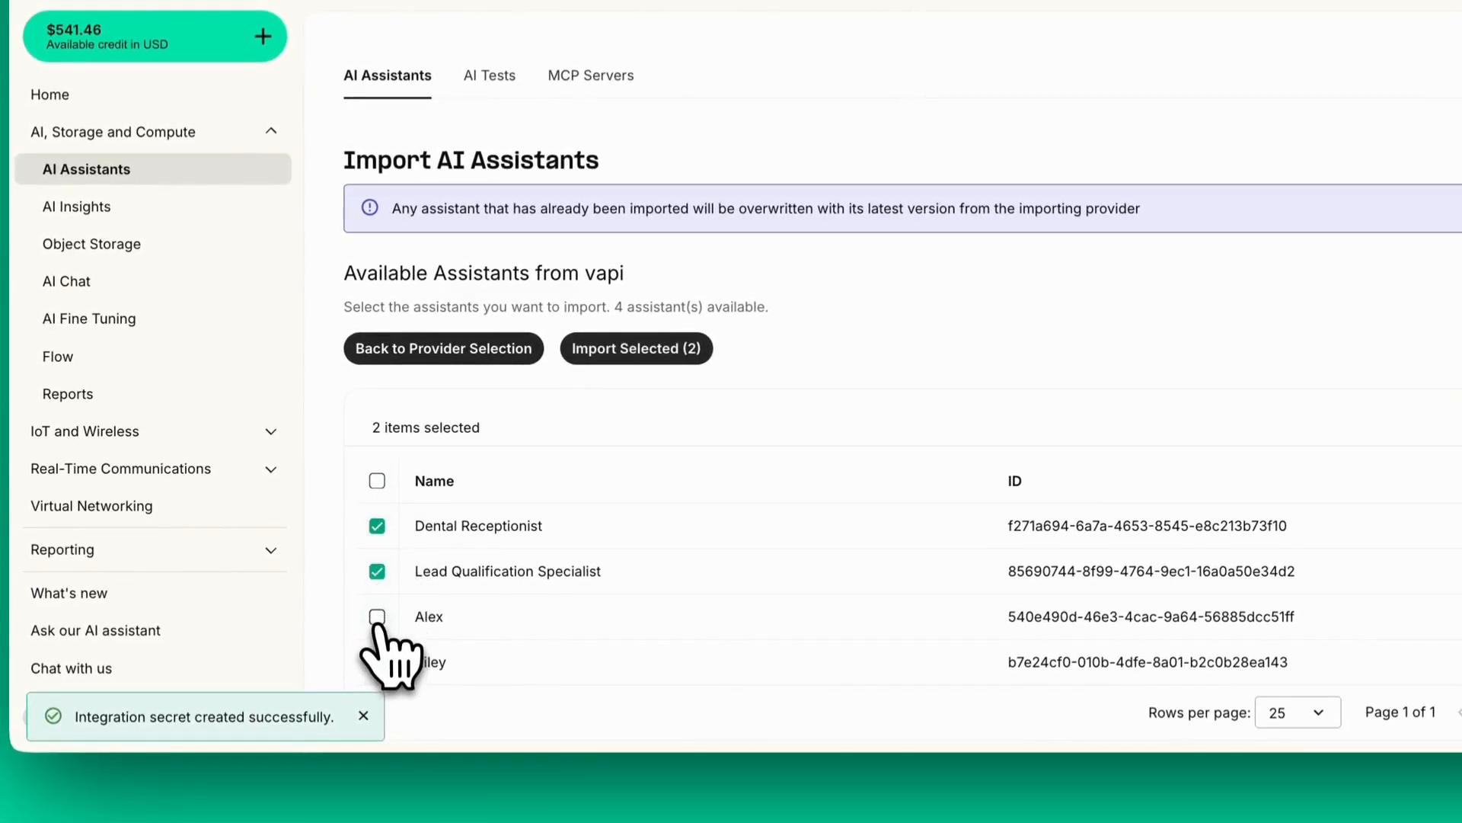
click(377, 662)
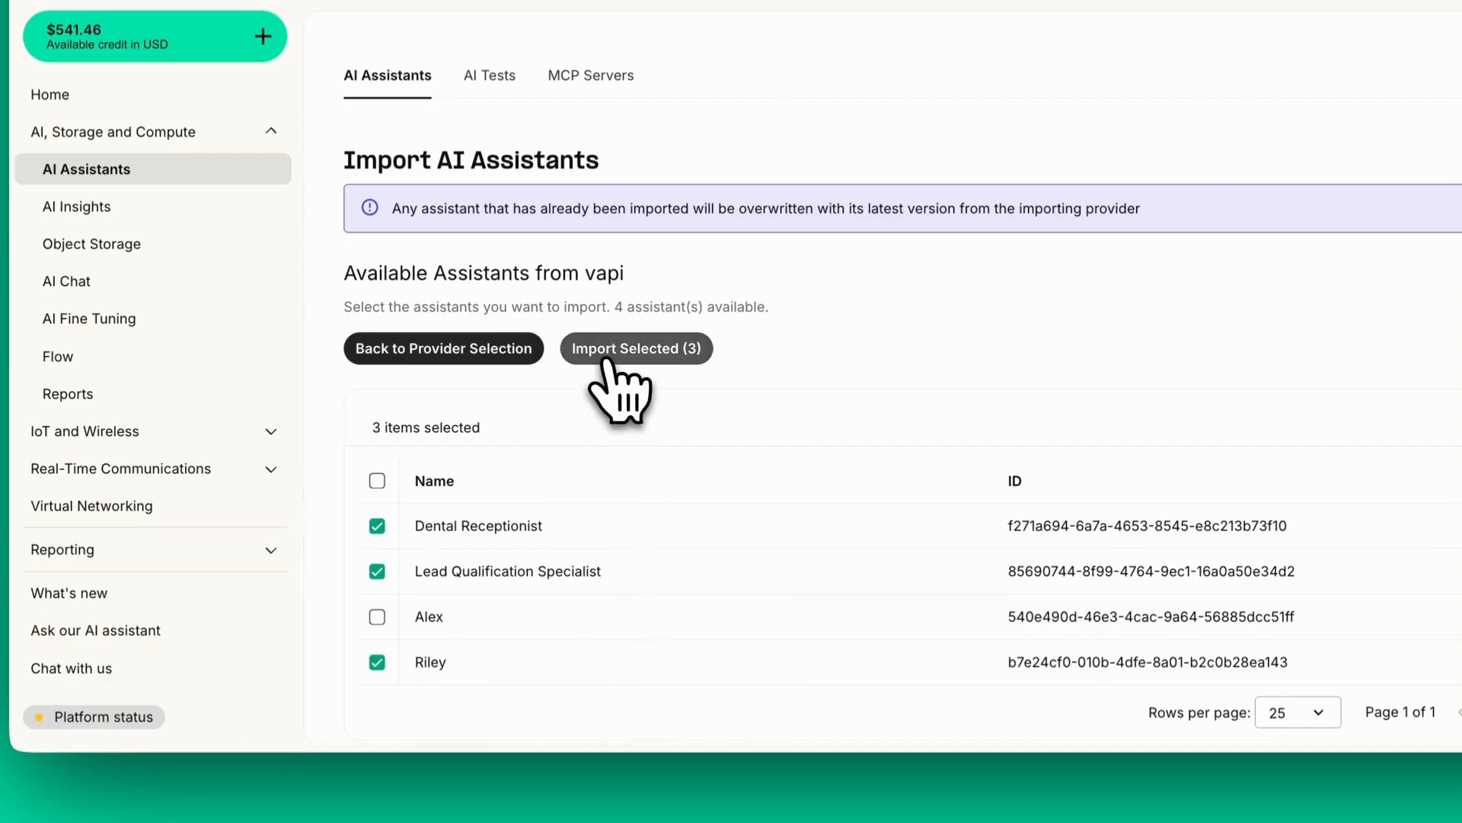
click(635, 348)
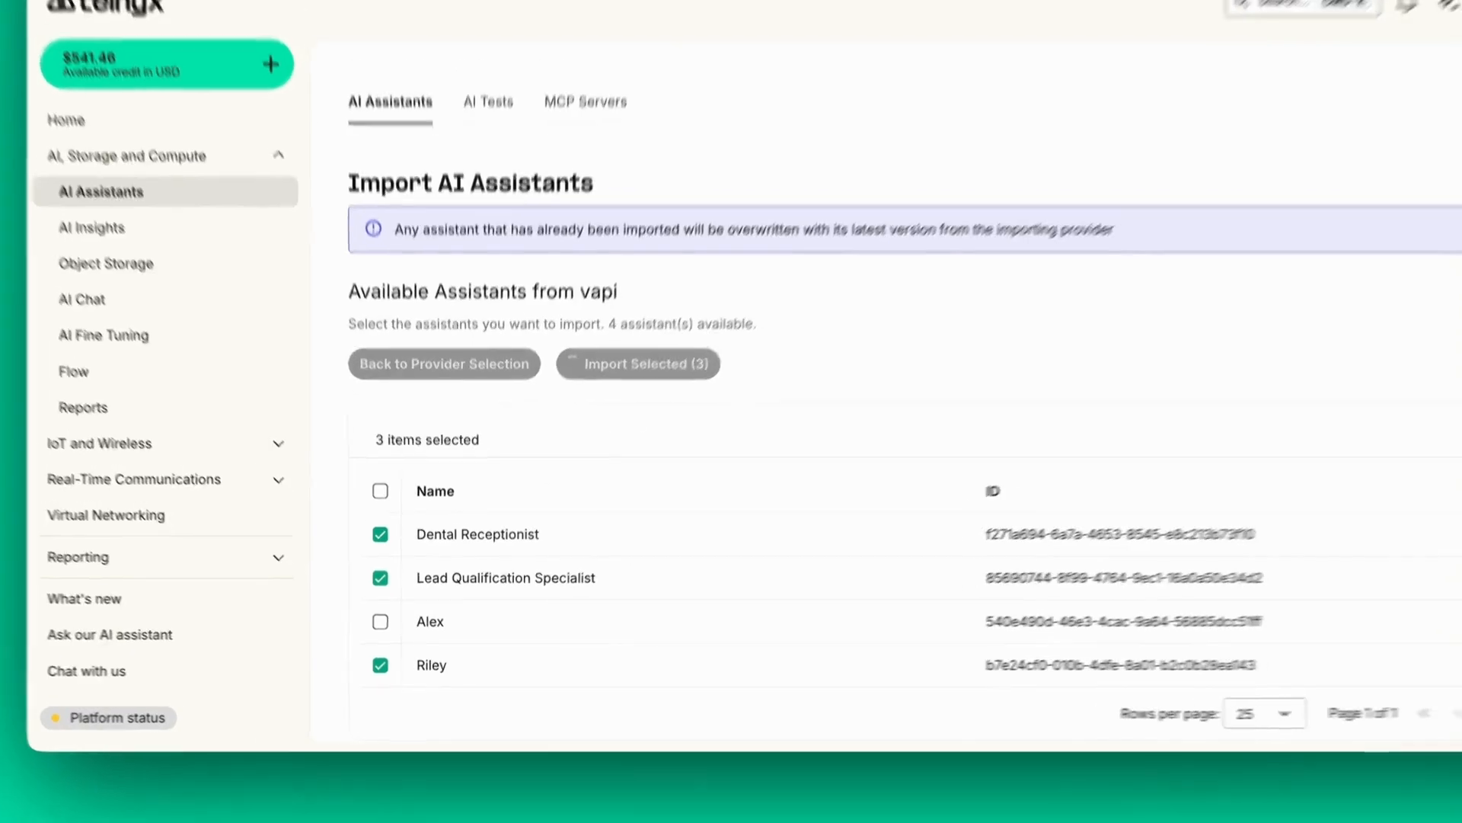
click(638, 364)
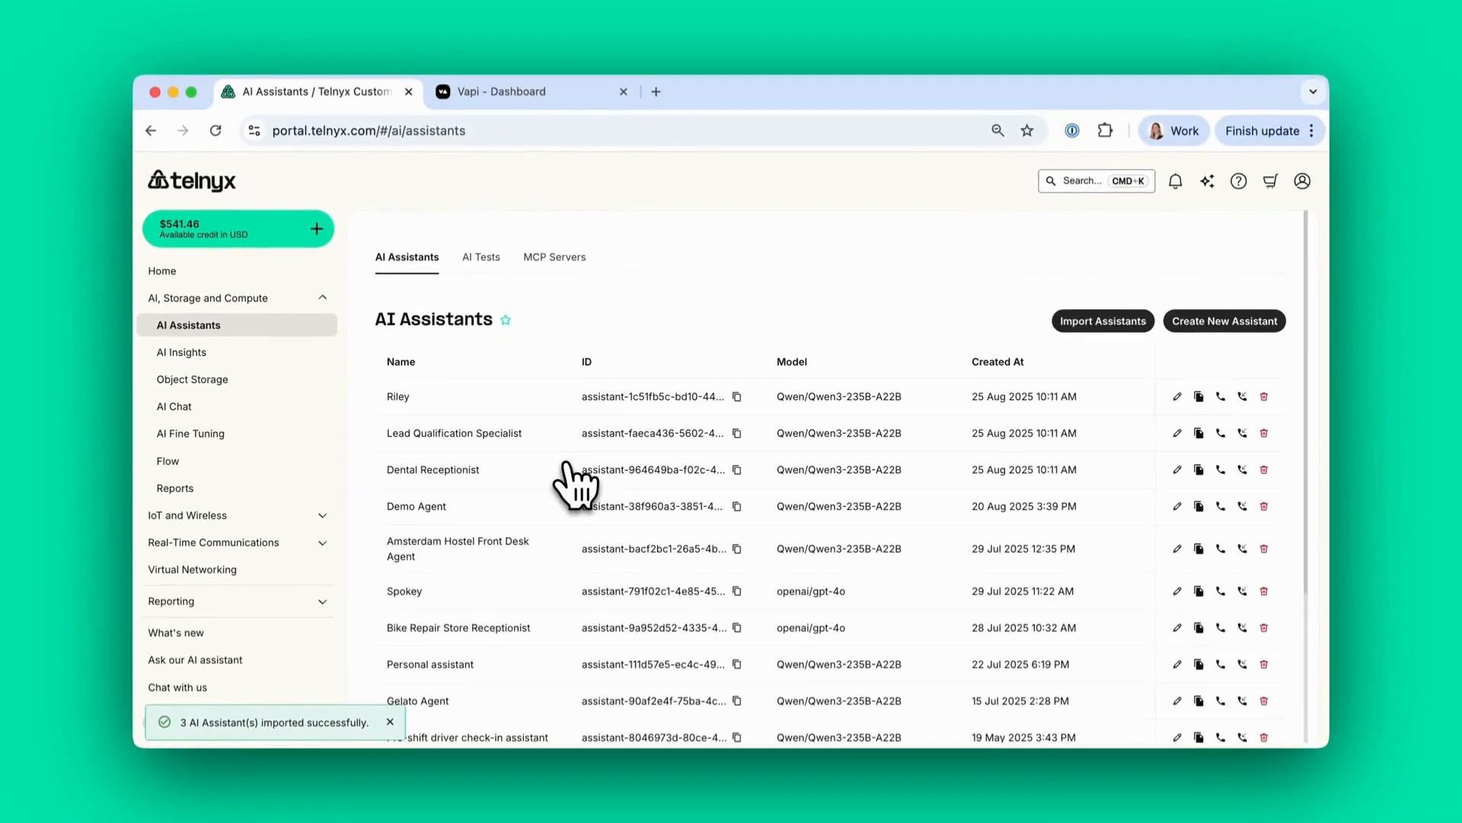